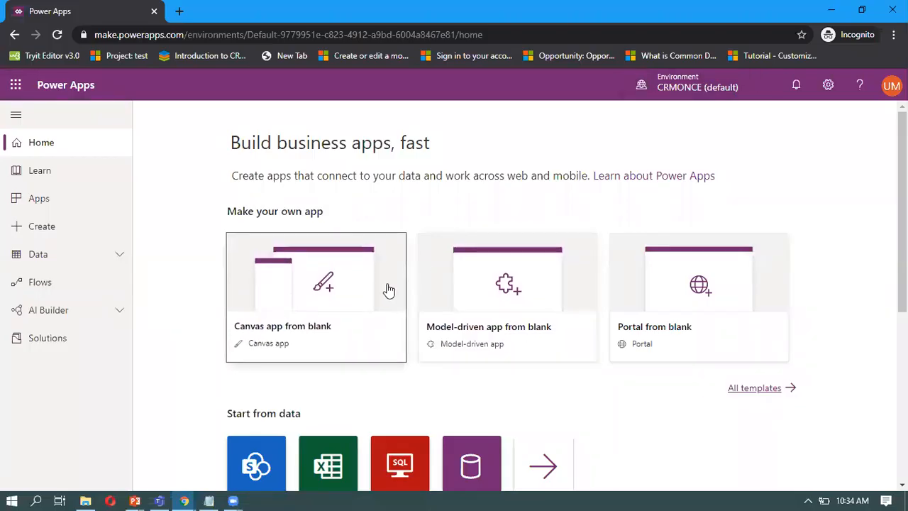
mouse_move(319, 325)
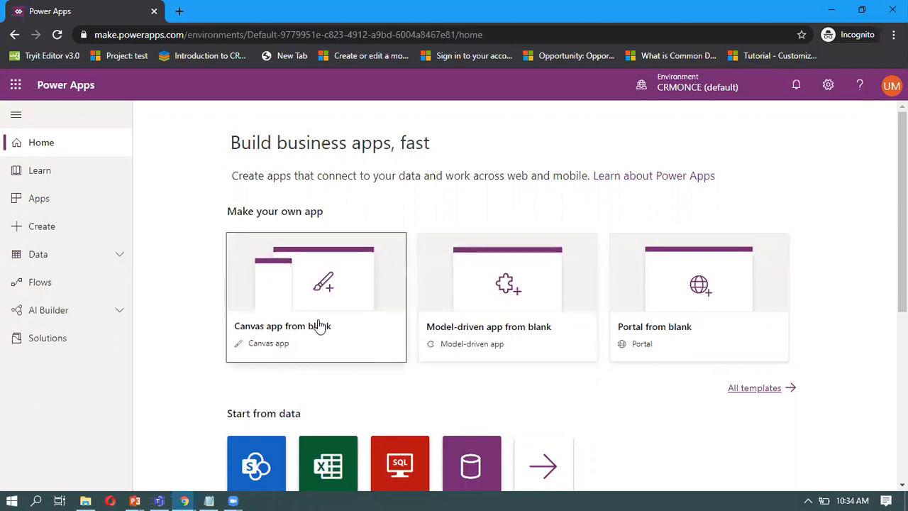
mouse_move(314, 317)
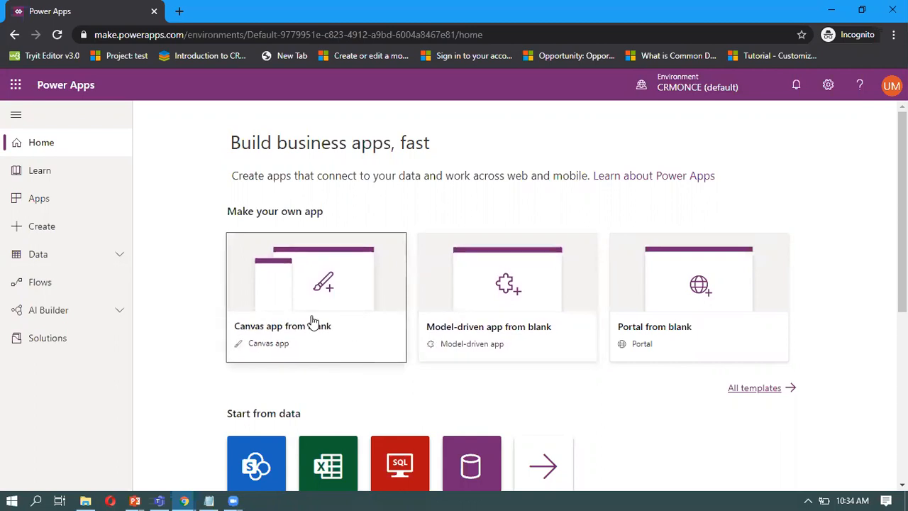
Step: Create a blank tablet-format canvas app named 'Profile'
left_click(315, 293)
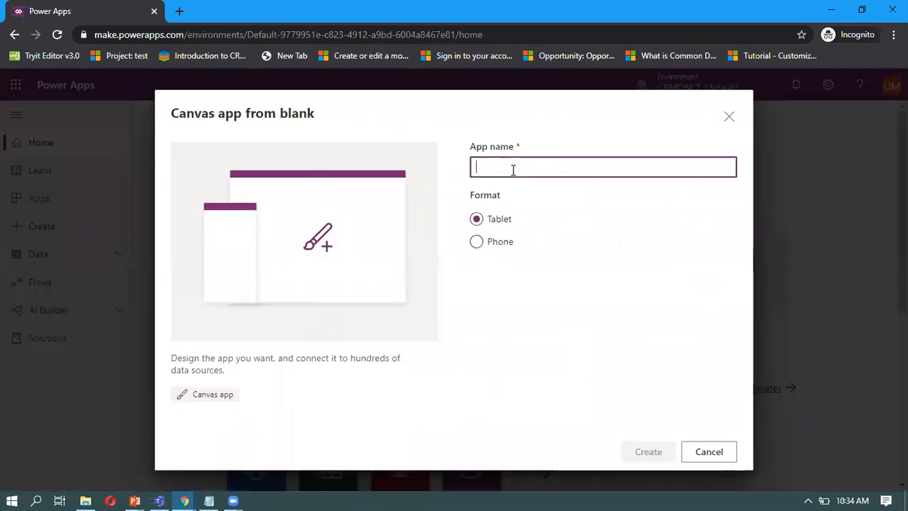
type("Prof")
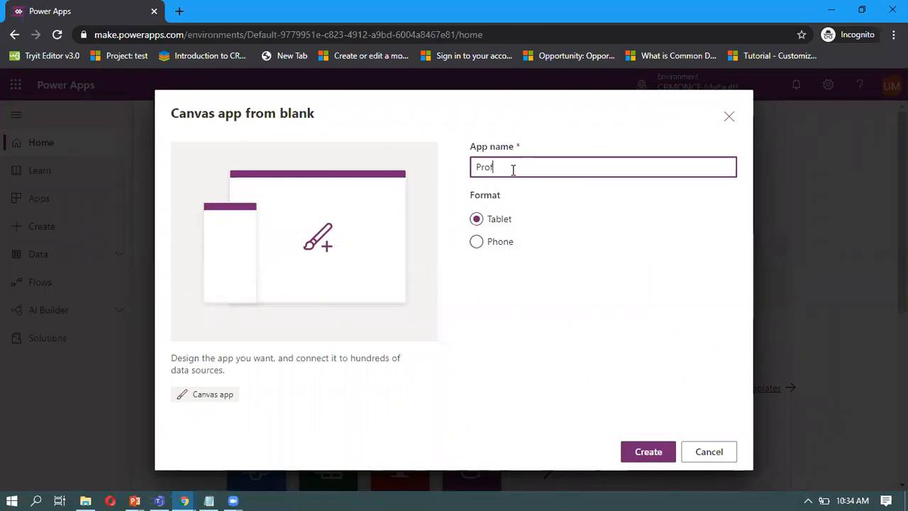
type("ile")
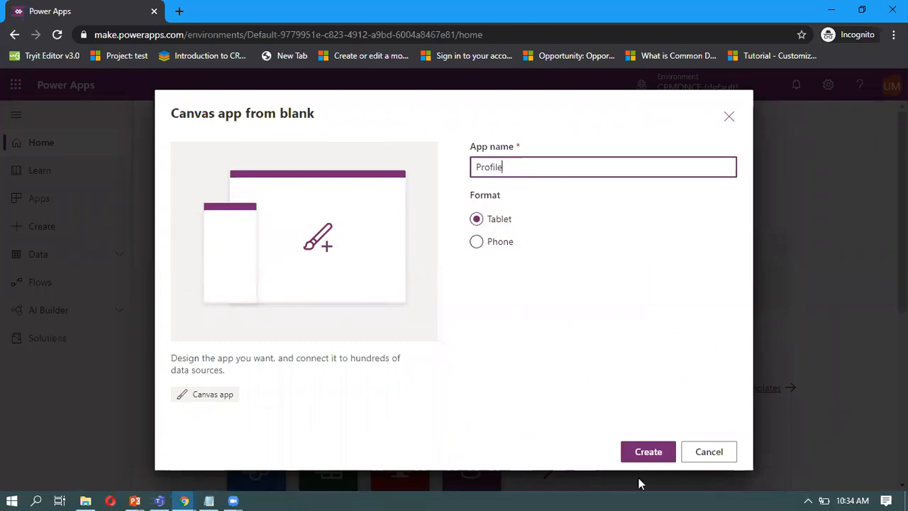
left_click(647, 451)
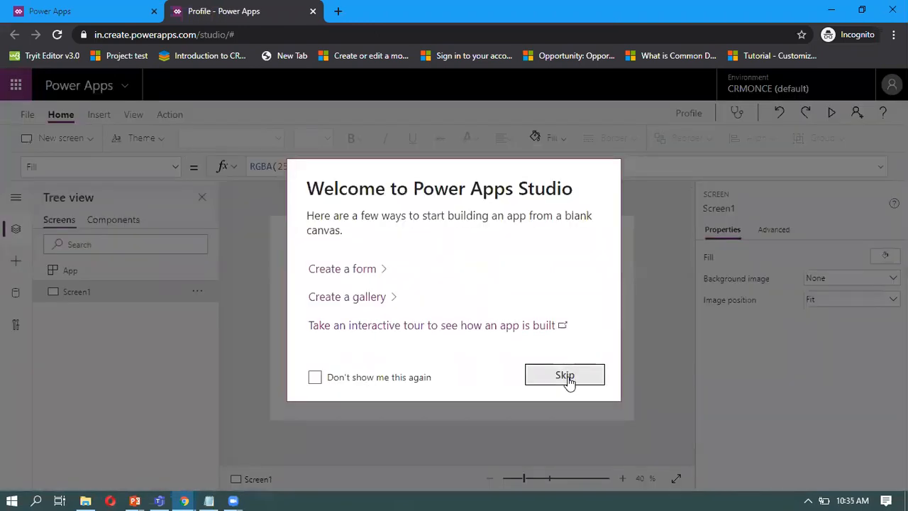
Step: Skip the Studio welcome dialog and browse the Insert > Media control options
left_click(565, 374)
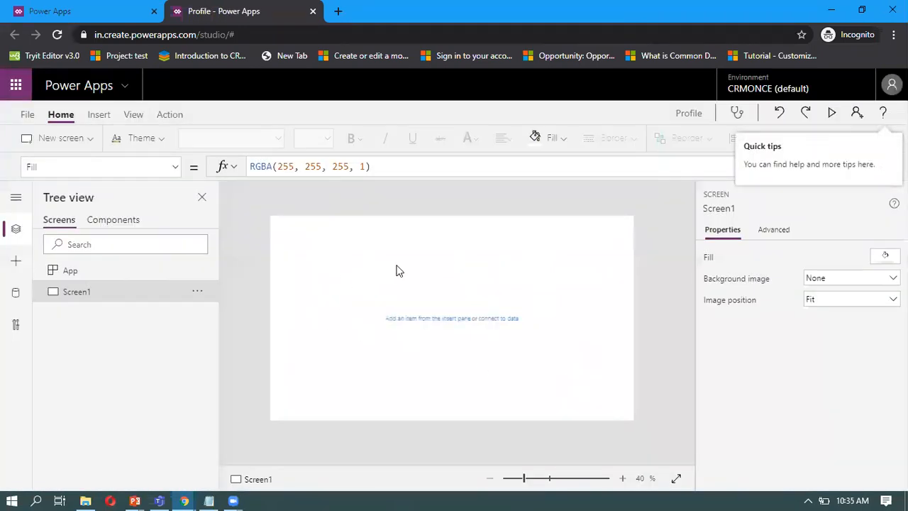
mouse_move(353, 355)
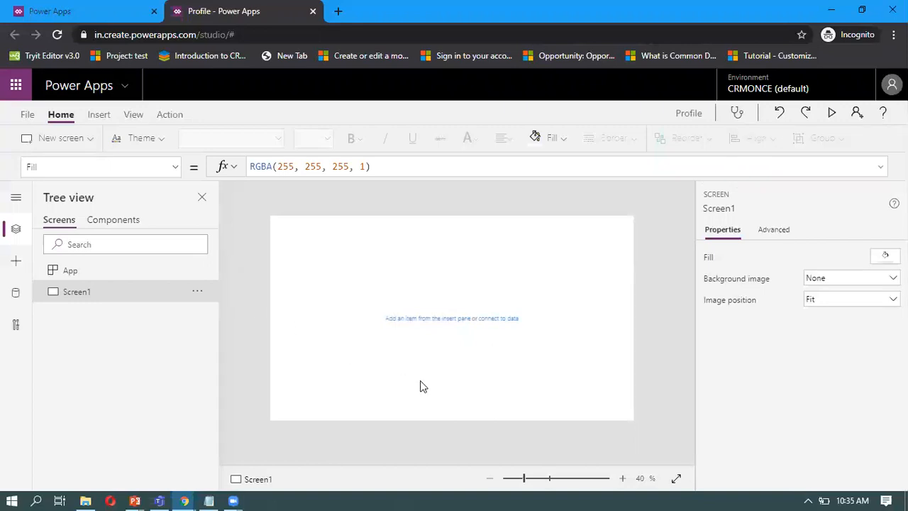
mouse_move(505, 303)
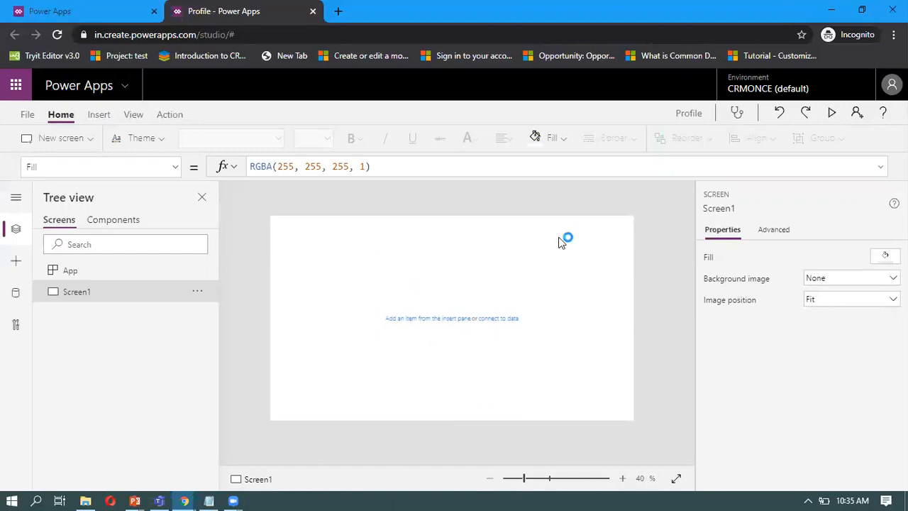
mouse_move(475, 245)
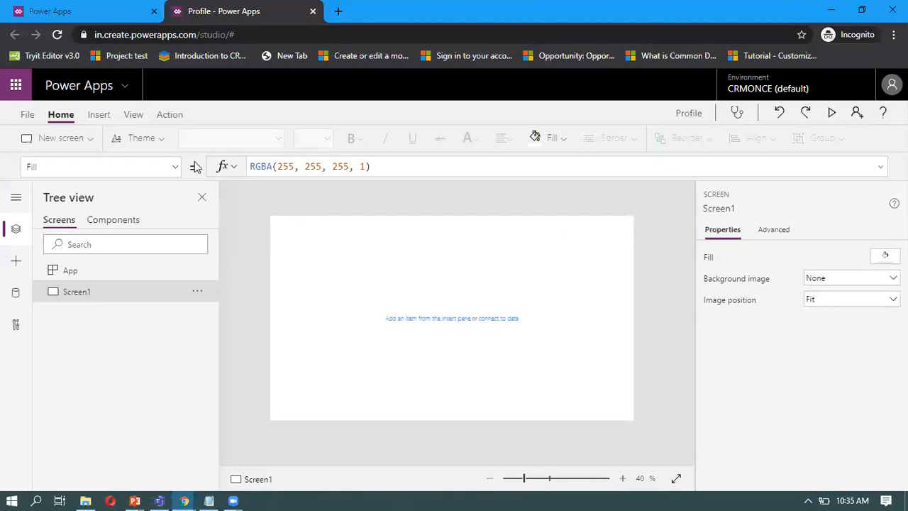
left_click(98, 114)
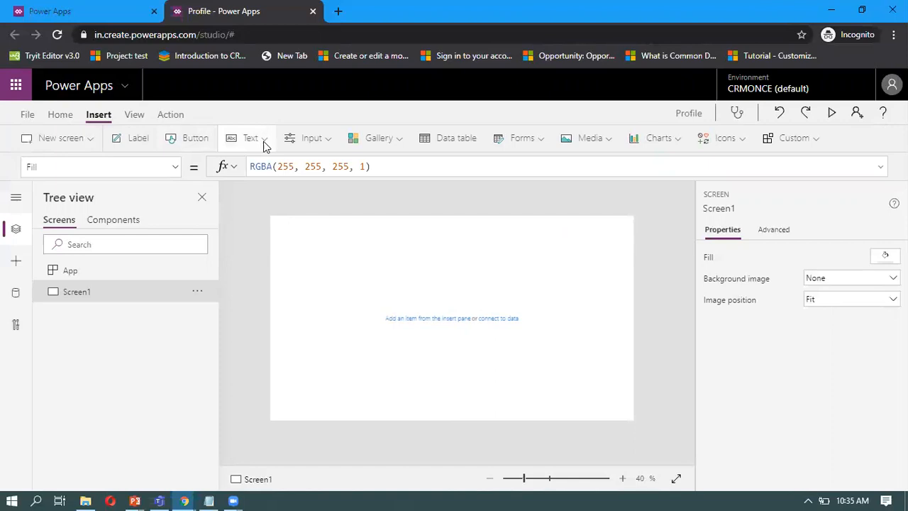
mouse_move(549, 140)
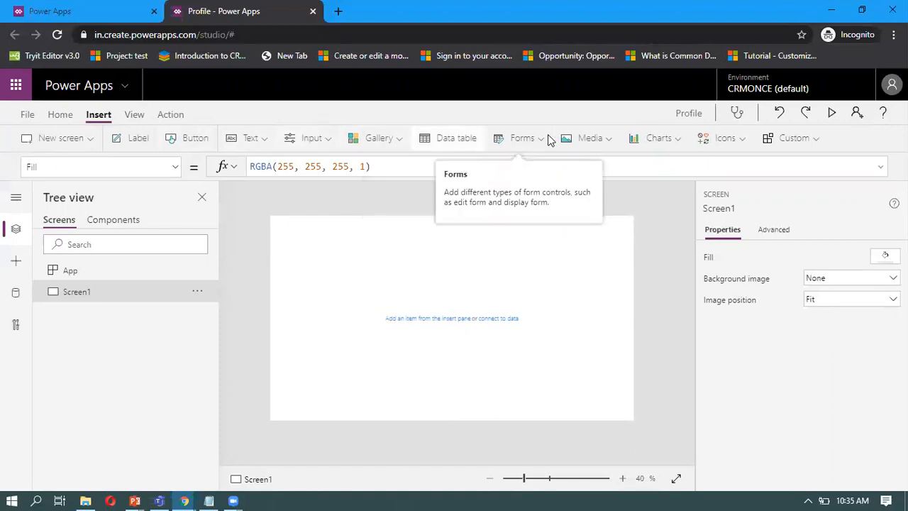
left_click(589, 137)
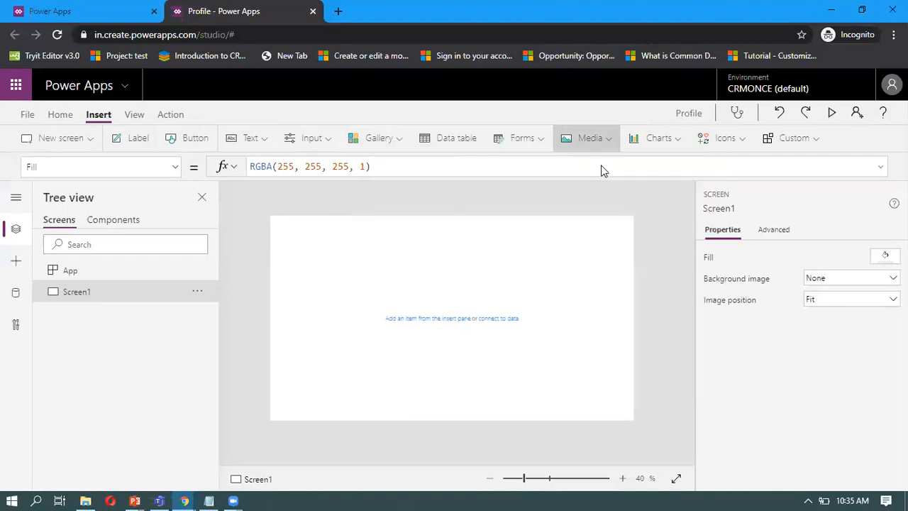
Step: Insert an image control and enlarge it to roughly 347 by 222
left_click(584, 137)
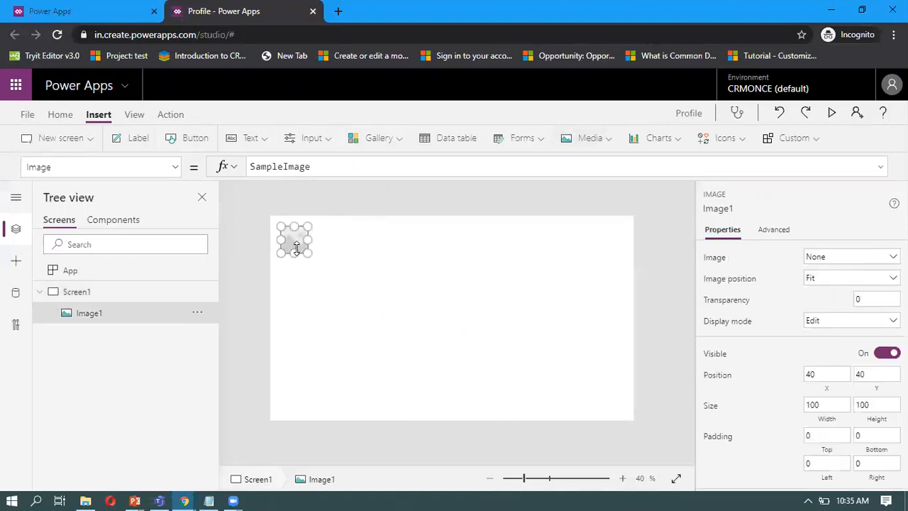
mouse_move(408, 271)
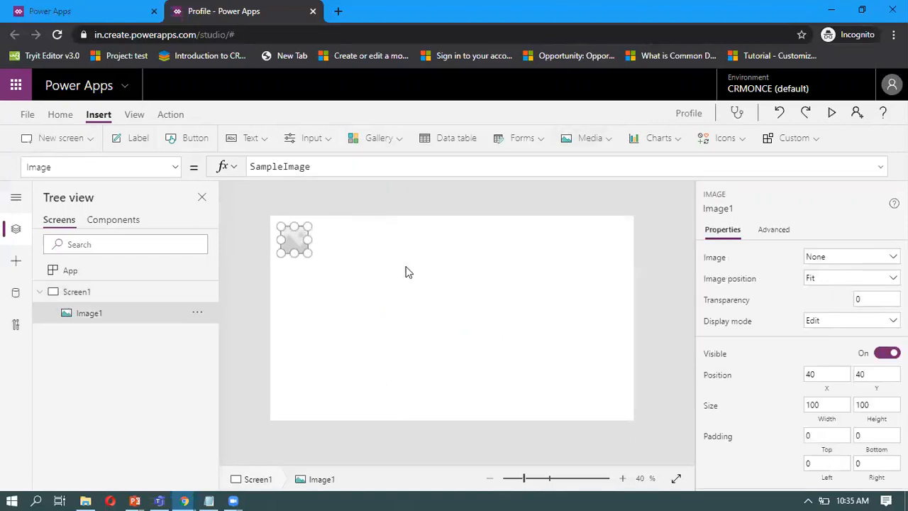
mouse_move(307, 254)
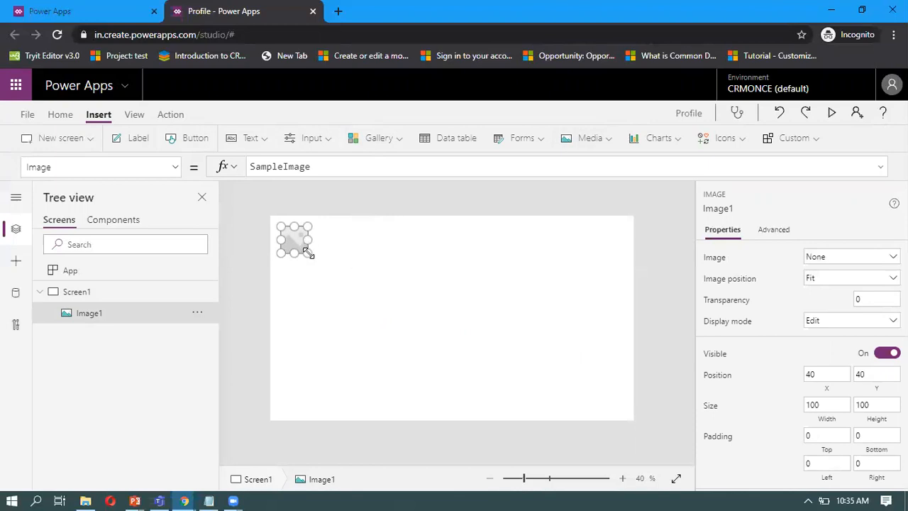
left_click_drag(309, 257, 366, 275)
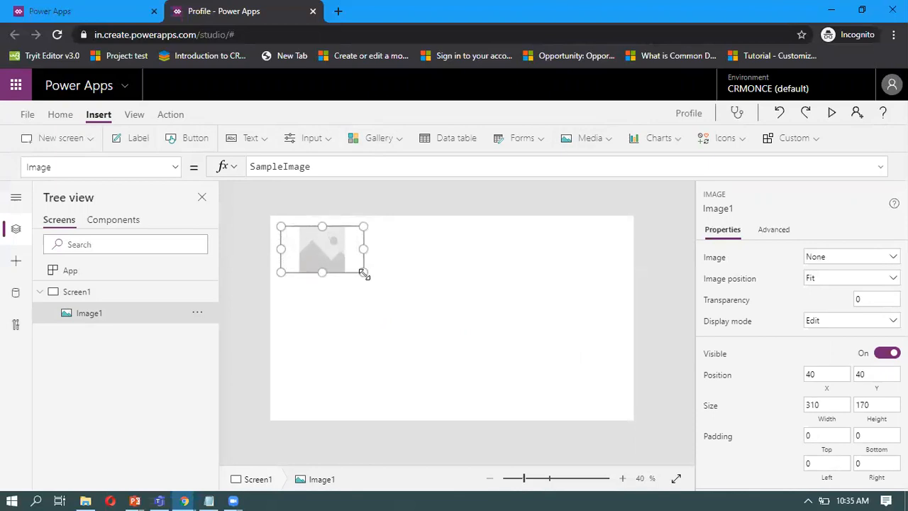
left_click_drag(364, 272, 375, 285)
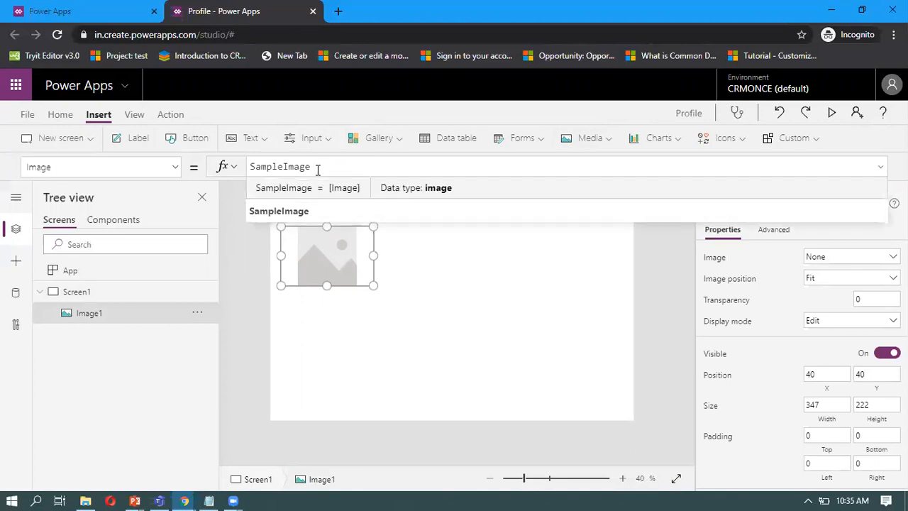
Step: Replace the image's SampleImage formula with User().Image
double_click(280, 166)
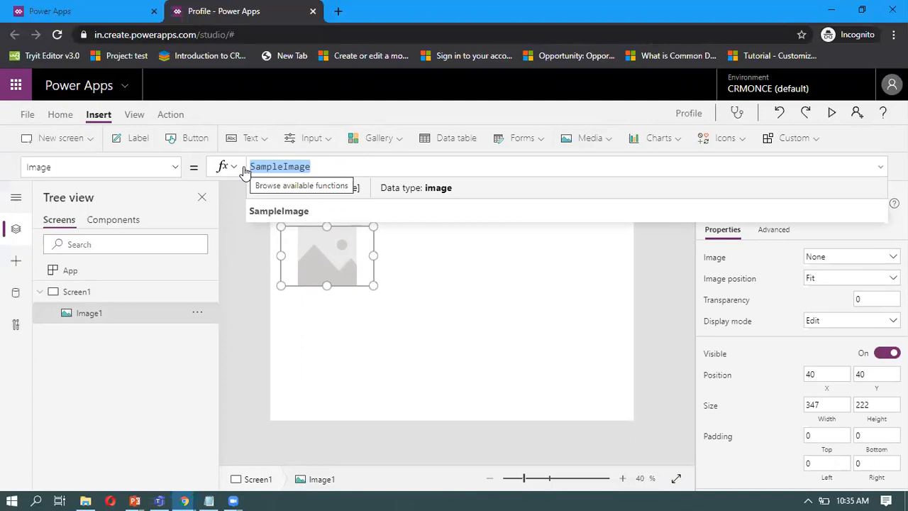
type("U")
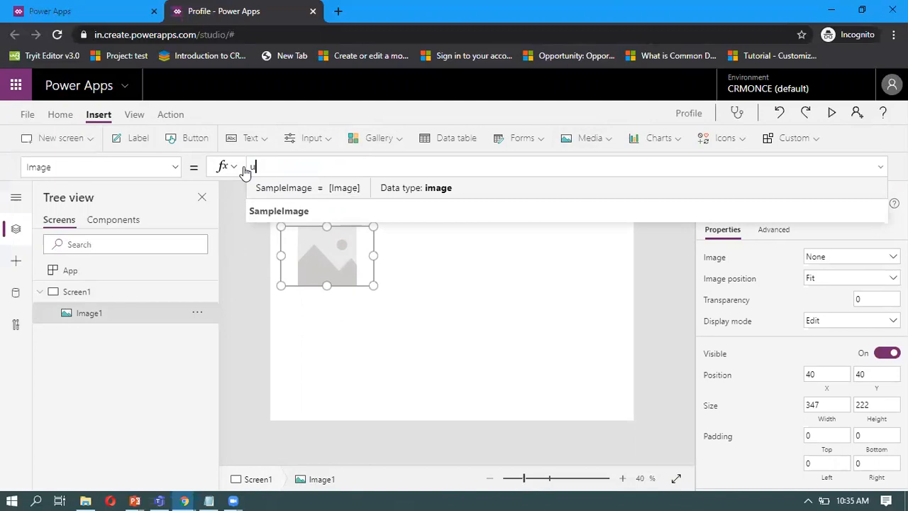
type("ser(")
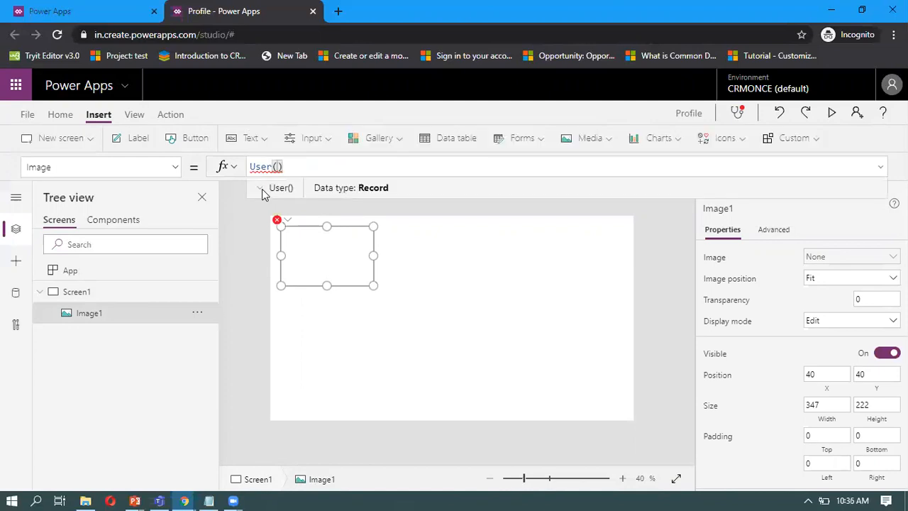
type(".")
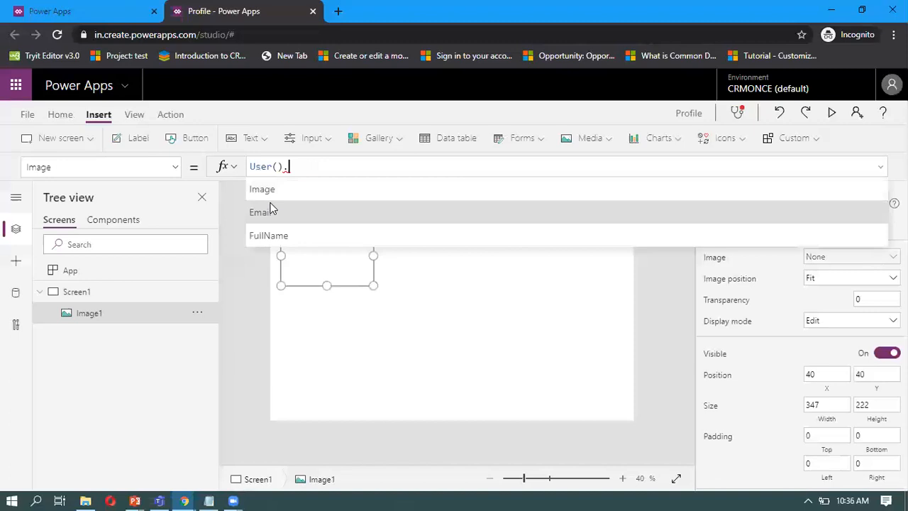
mouse_move(295, 217)
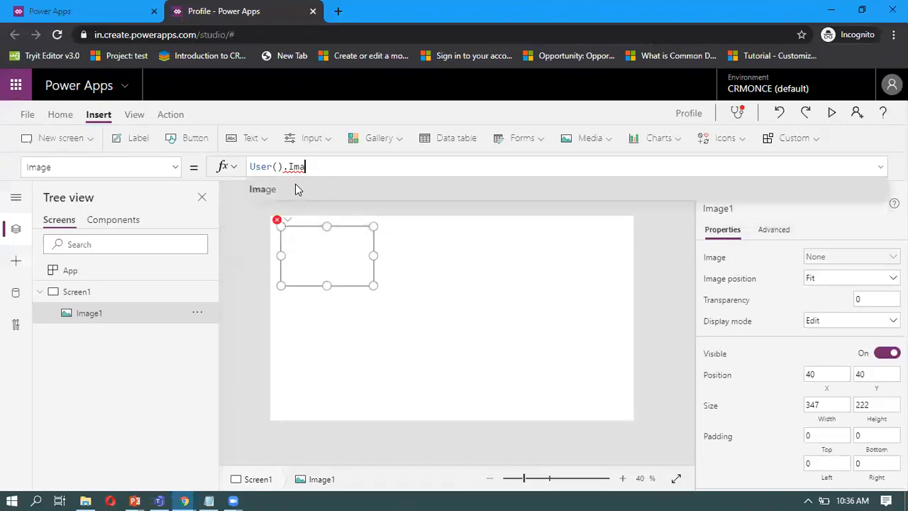
type("ge")
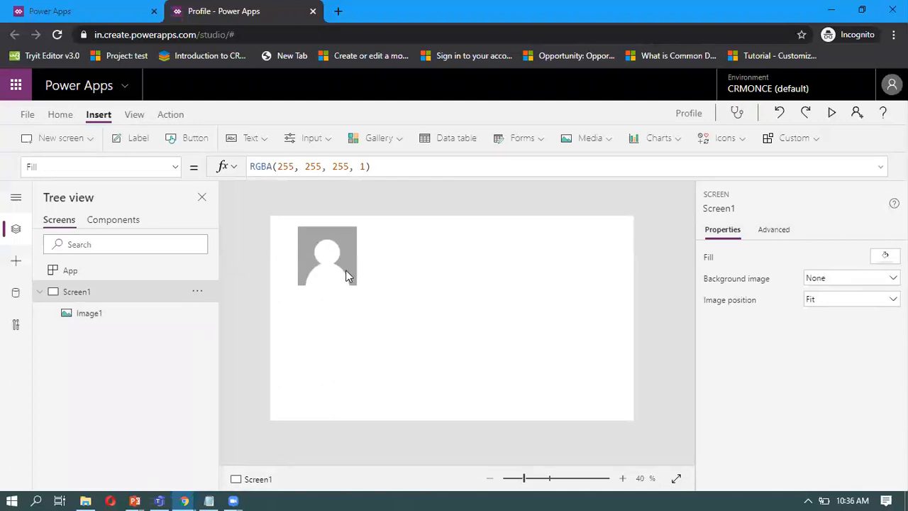
mouse_move(381, 288)
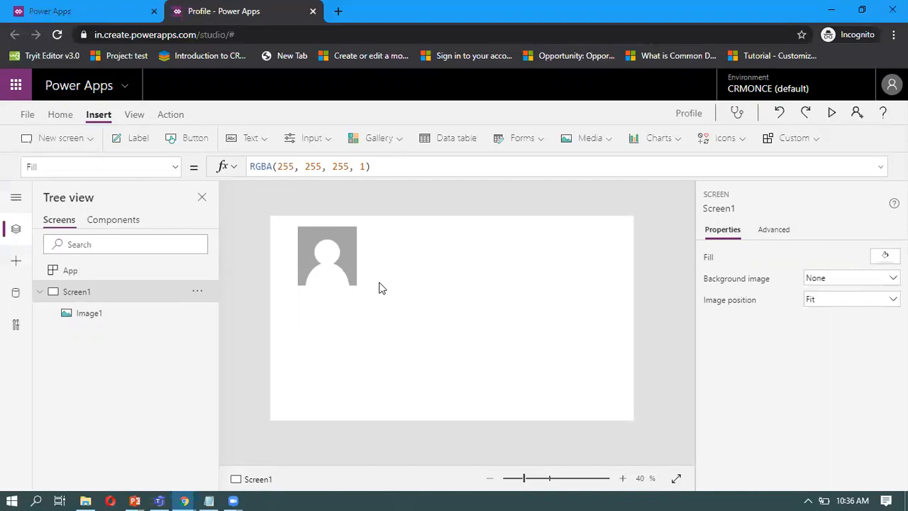
left_click(327, 255)
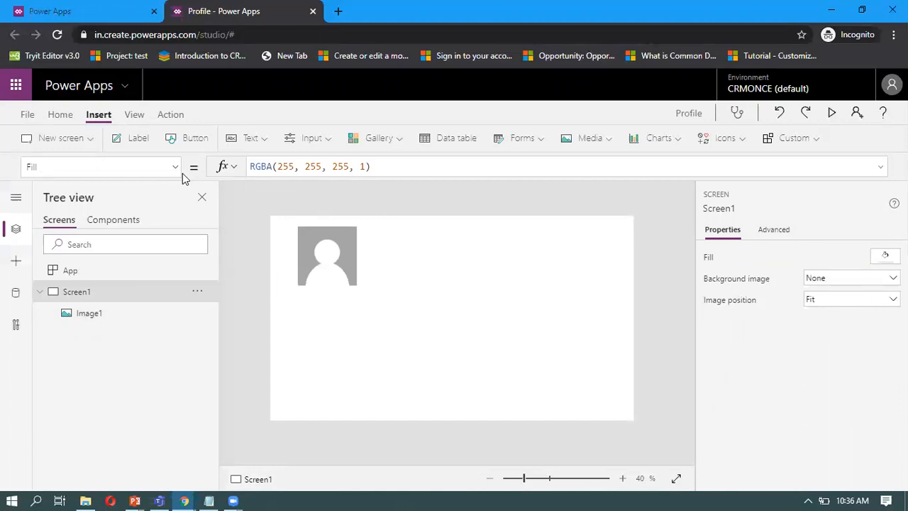
Step: Add a label below the profile picture and change its text to 'Full Name'
left_click(137, 138)
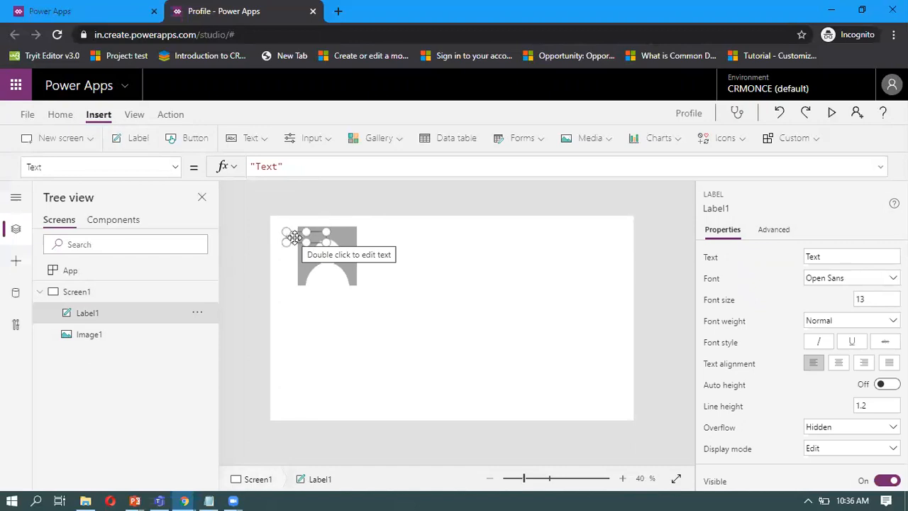
left_click_drag(325, 234, 309, 309)
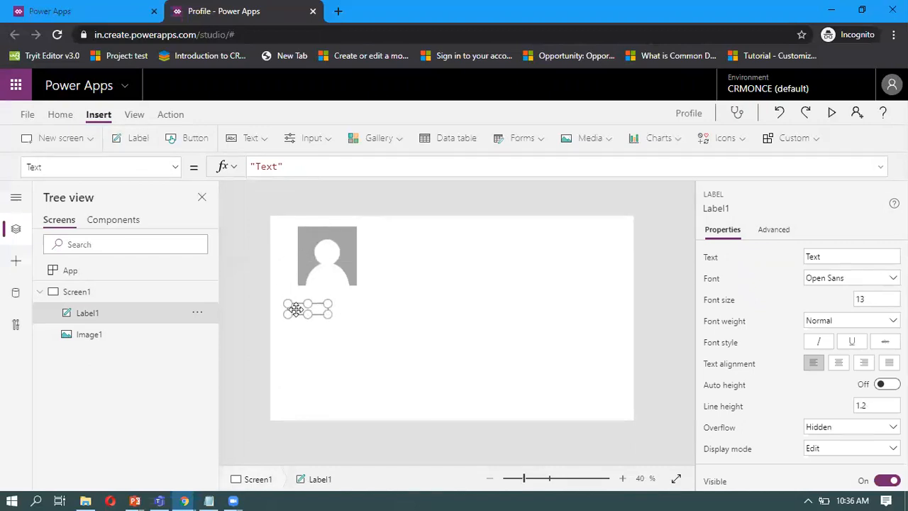
left_click(284, 166)
type("\"")
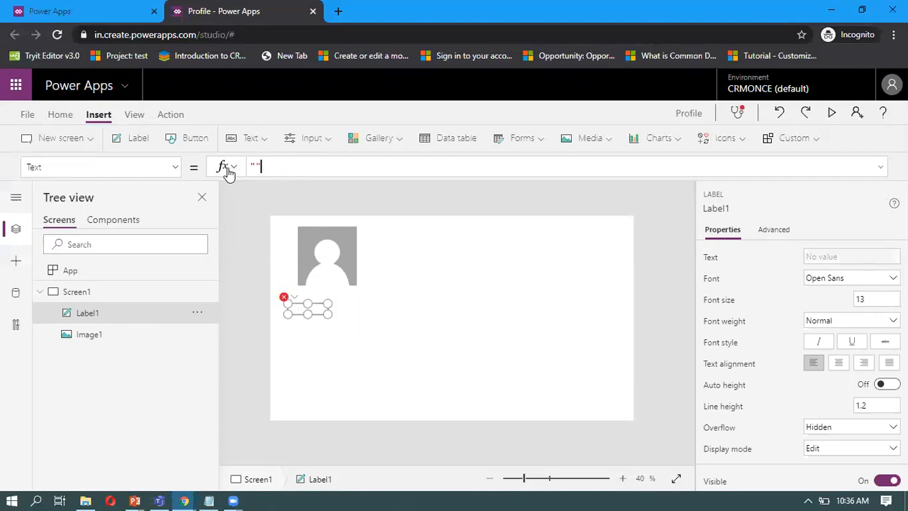
type("F")
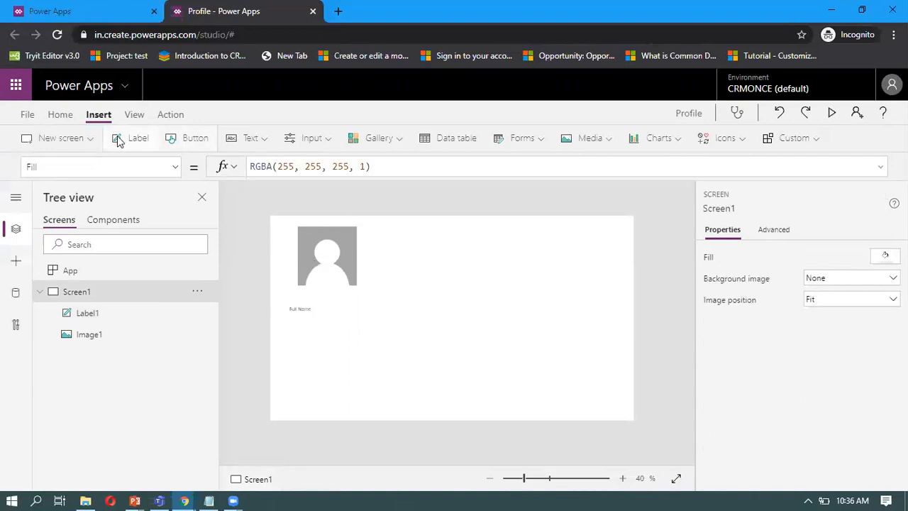
left_click(130, 138)
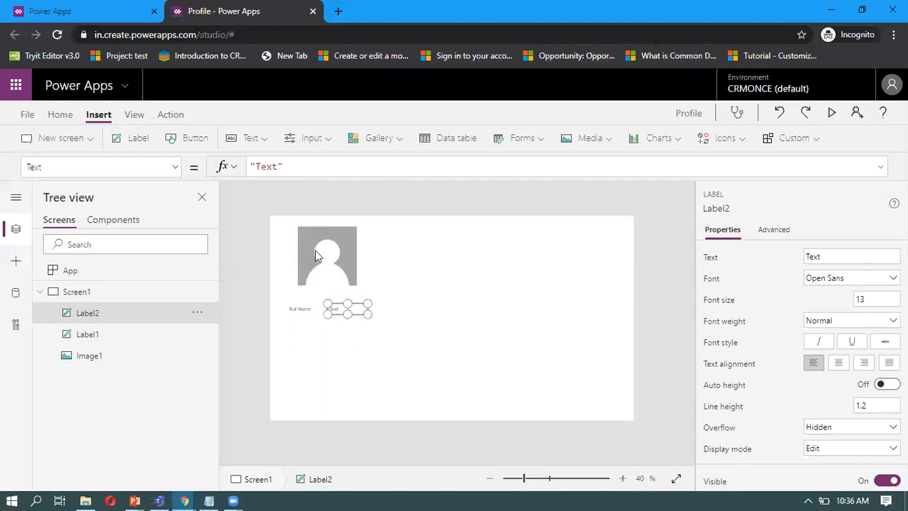
Step: Set the label beside 'Full Name' to the formula User().FullName
left_click(266, 166)
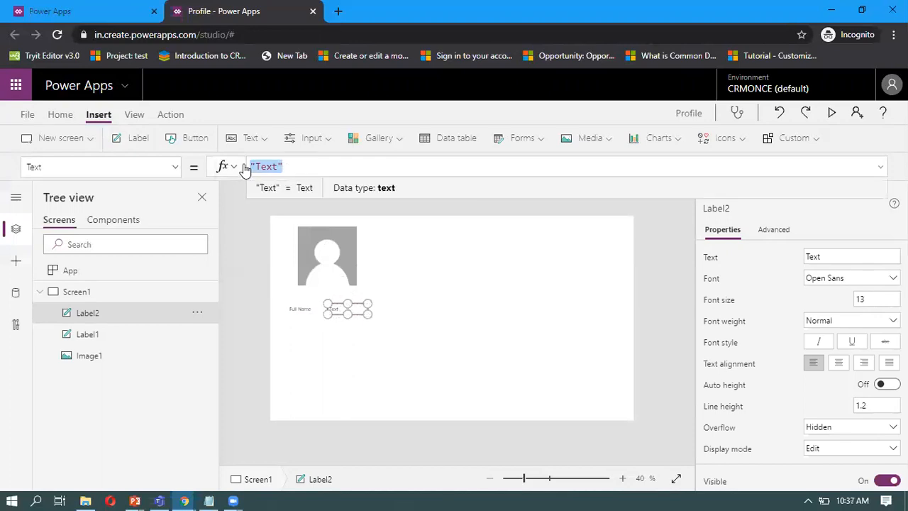
type("user")
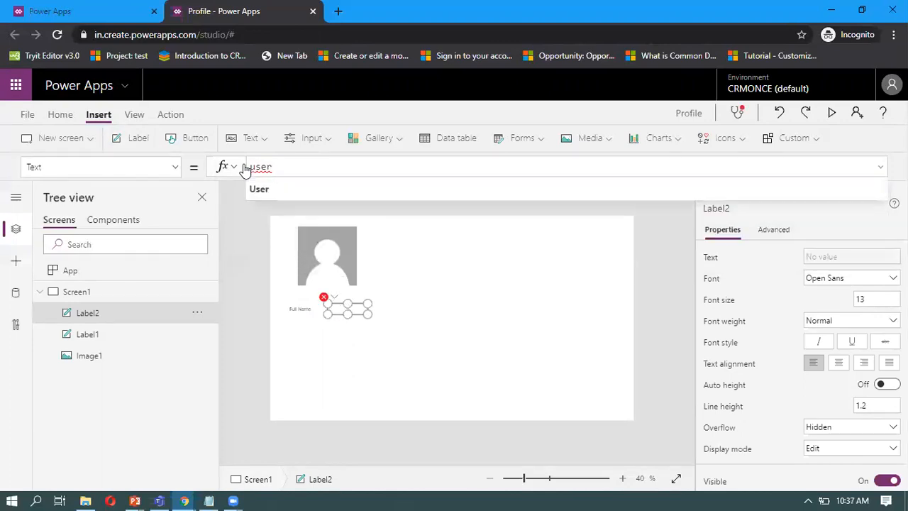
mouse_move(258, 188)
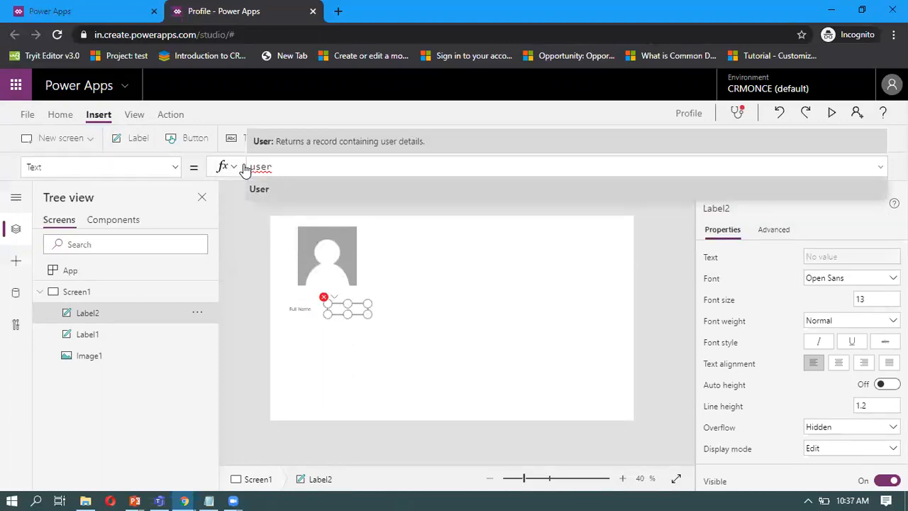
left_click(259, 188)
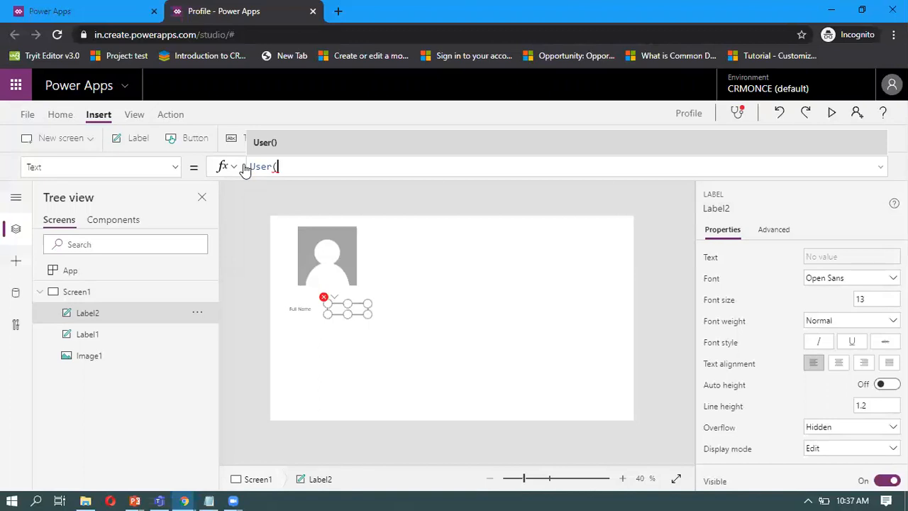
type(").")
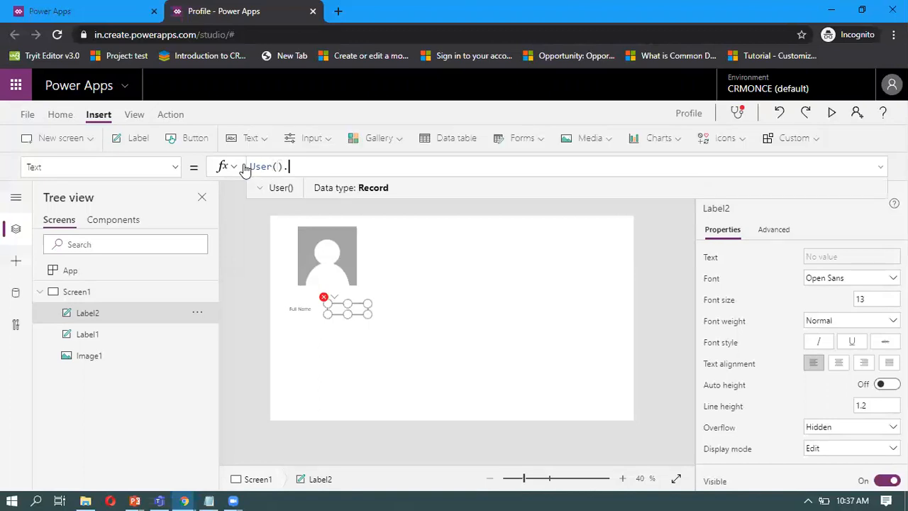
type(".")
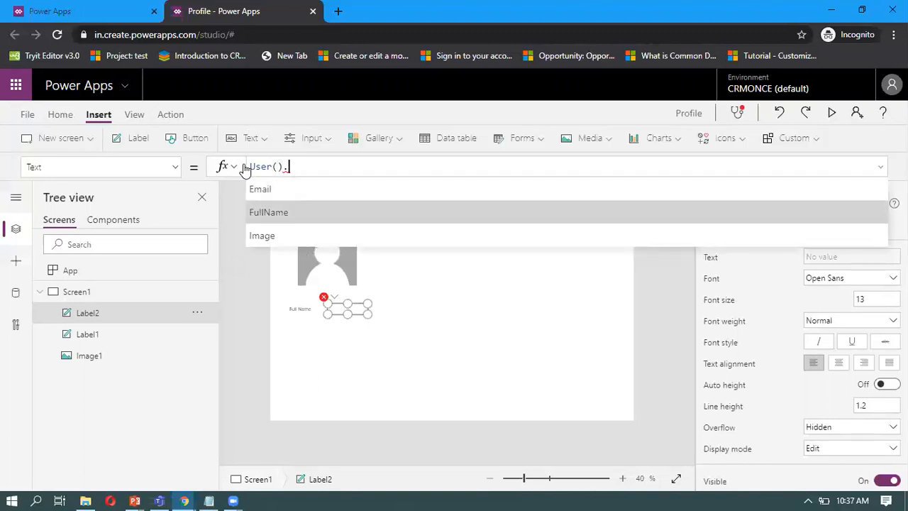
left_click(268, 212)
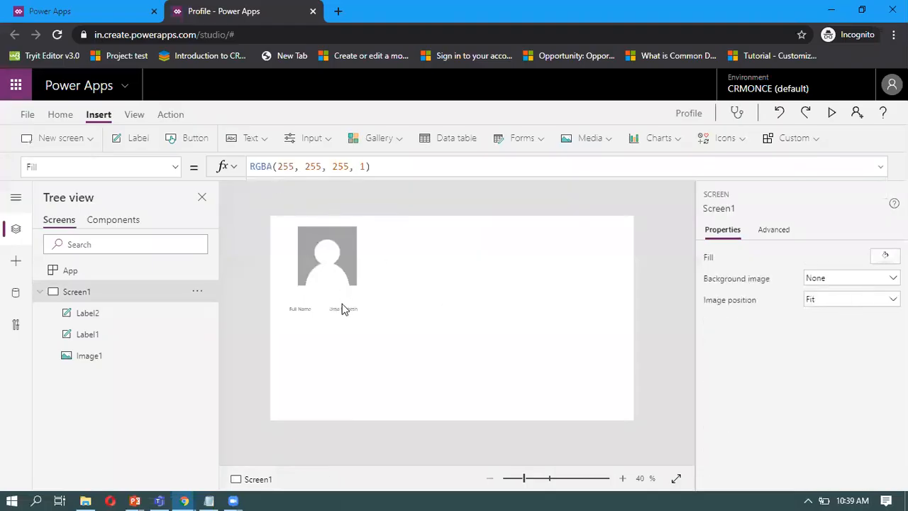
left_click(343, 308)
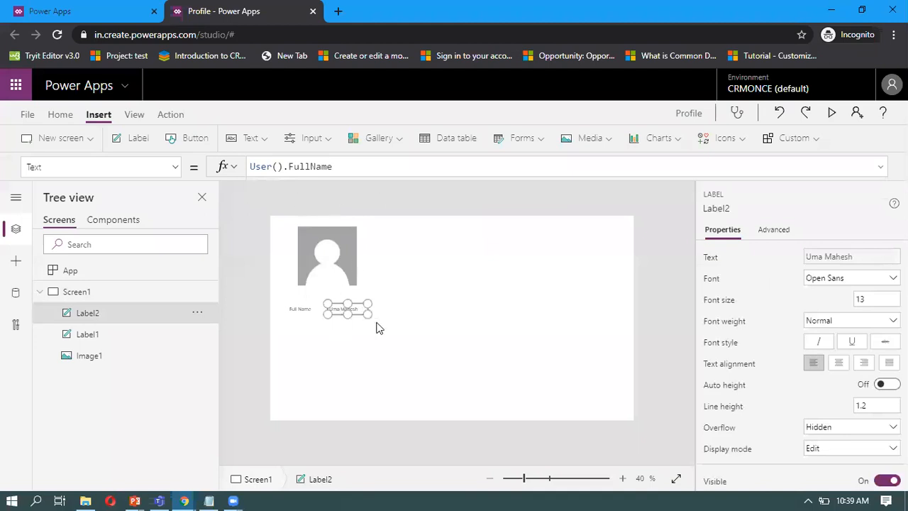
left_click(417, 344)
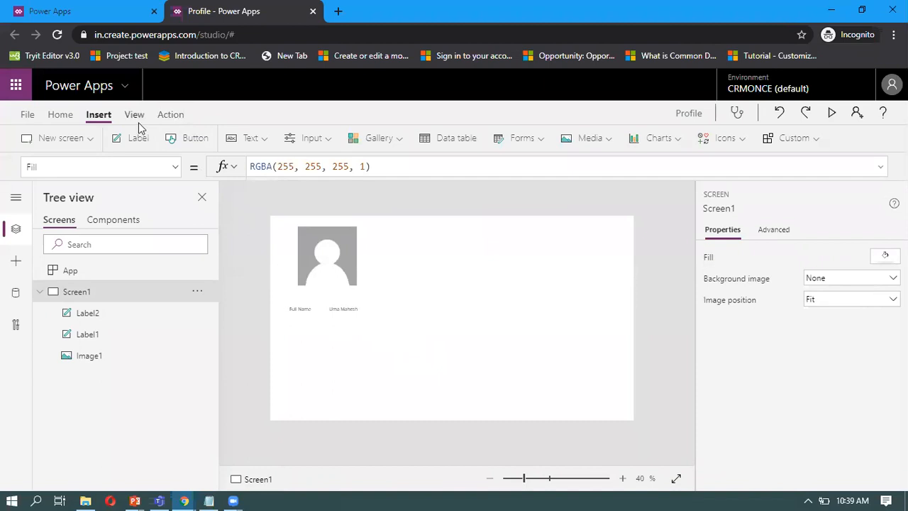
left_click(137, 138)
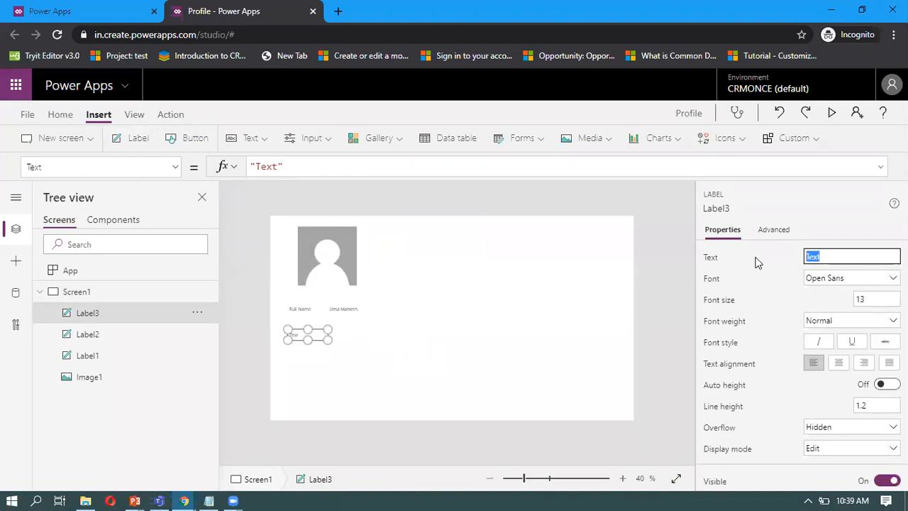
Step: Set the new label below the Full Name row to the text 'Email'
type("Email")
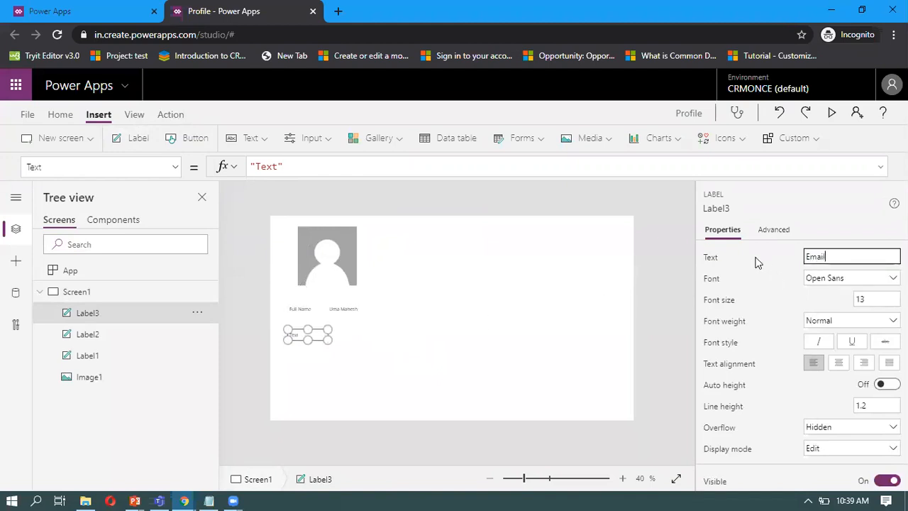
left_click(398, 341)
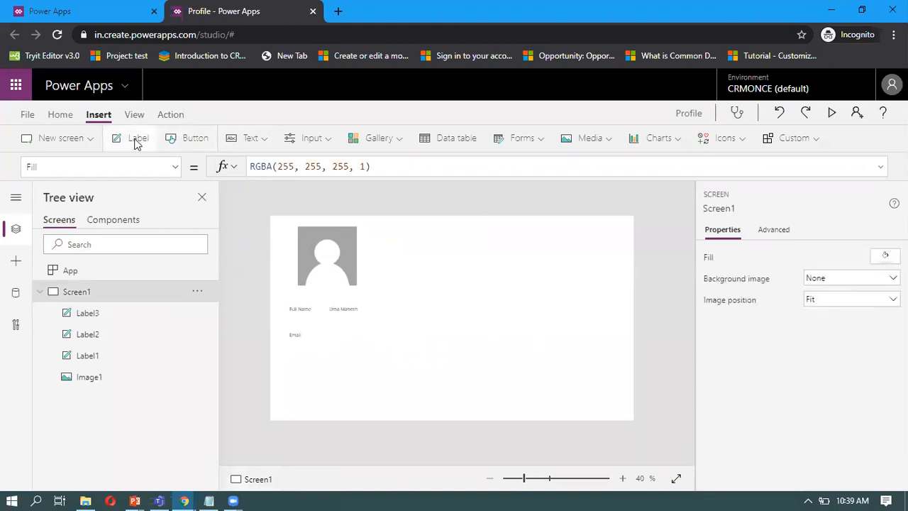
left_click(138, 137)
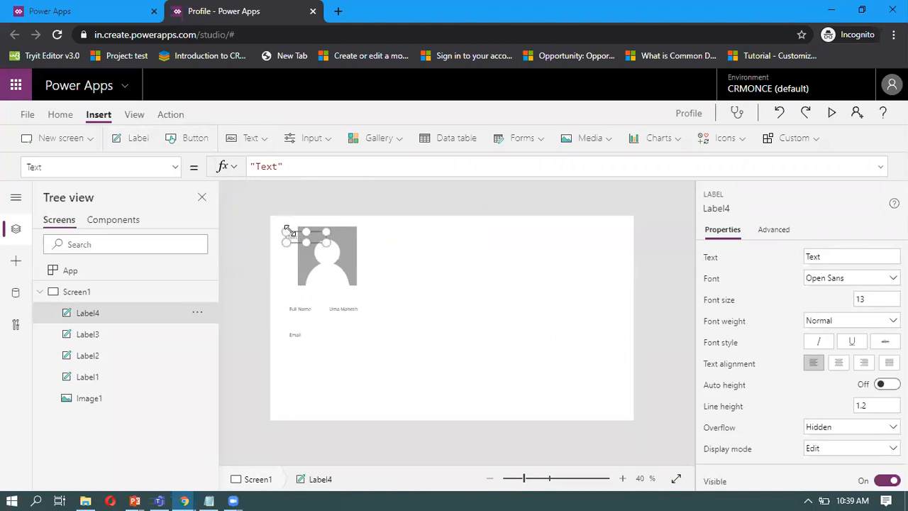
Step: Set the label beside 'Email' to User().Email and widen it to fit the address
left_click(295, 334)
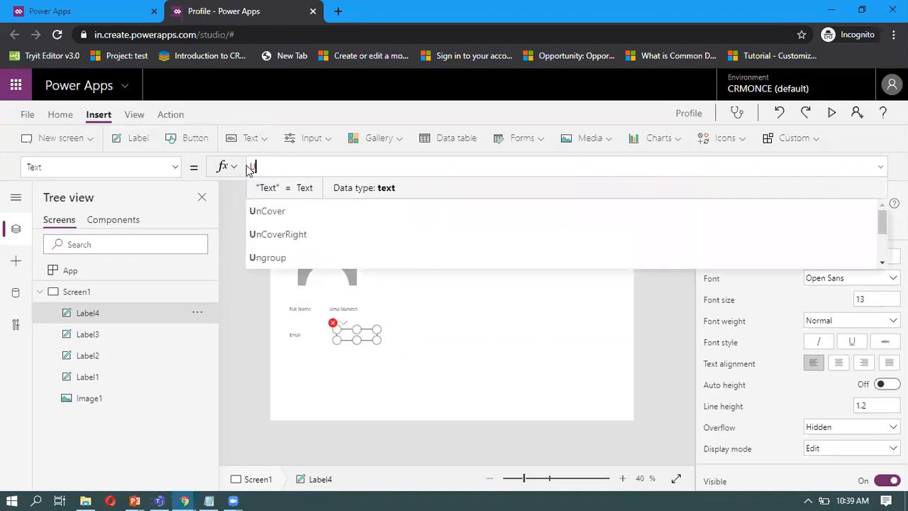
type("User")
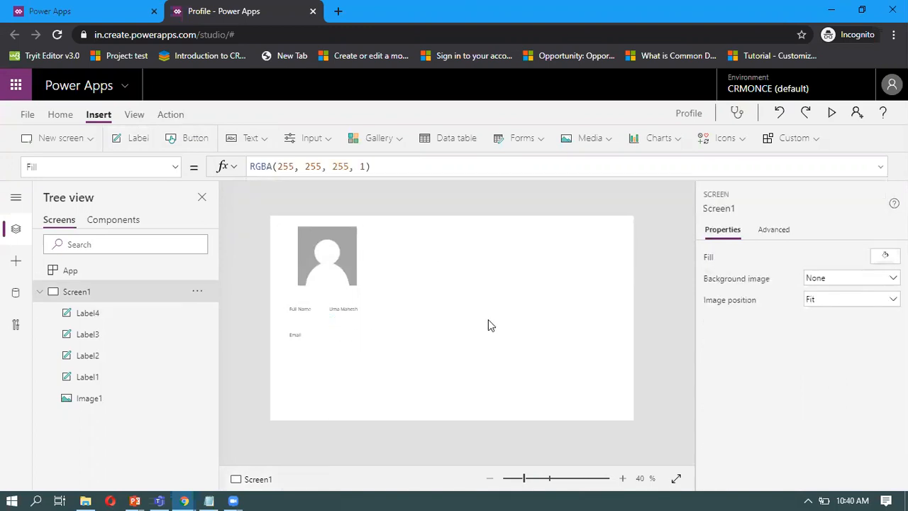
left_click(356, 334)
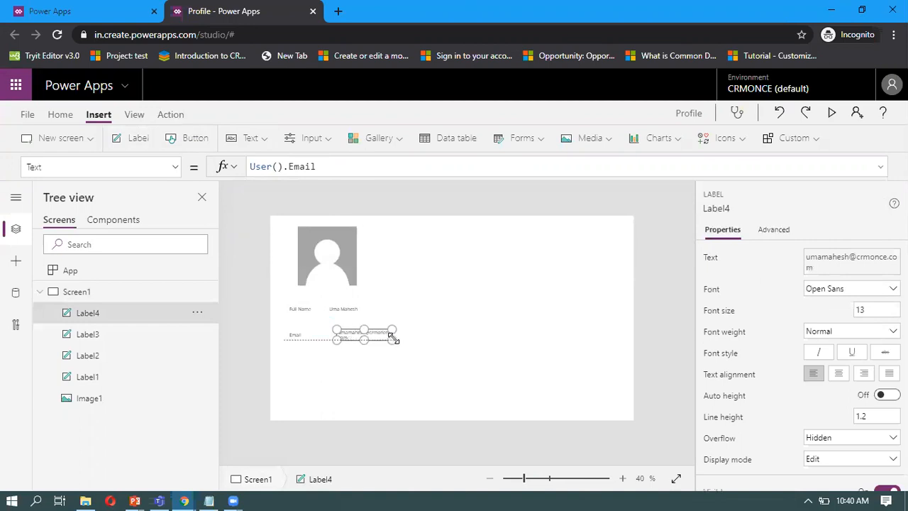
left_click_drag(395, 339, 417, 339)
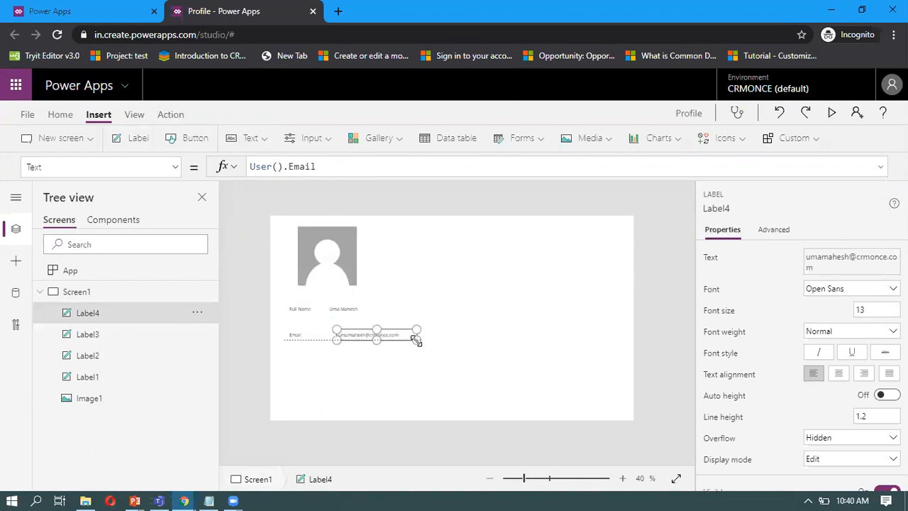
left_click(490, 361)
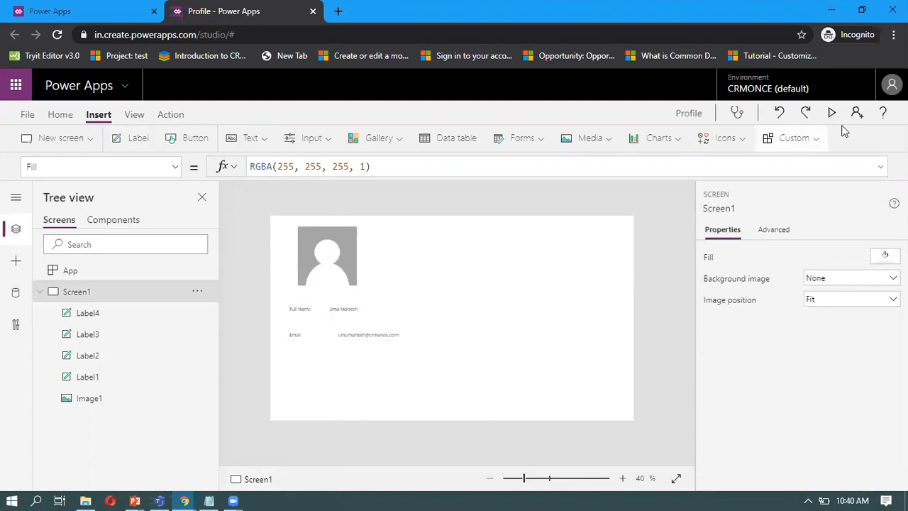
Step: Preview the Profile app in play mode to check the picture, name and email
left_click(811, 112)
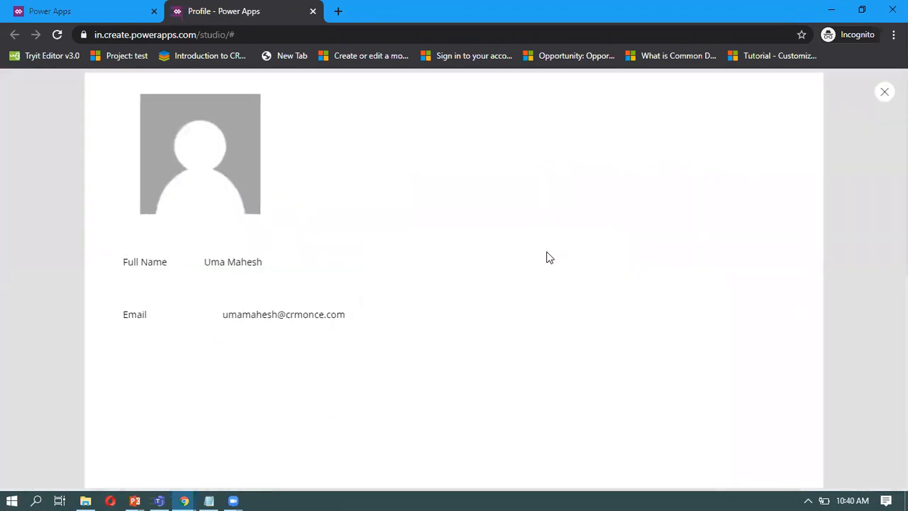
mouse_move(398, 288)
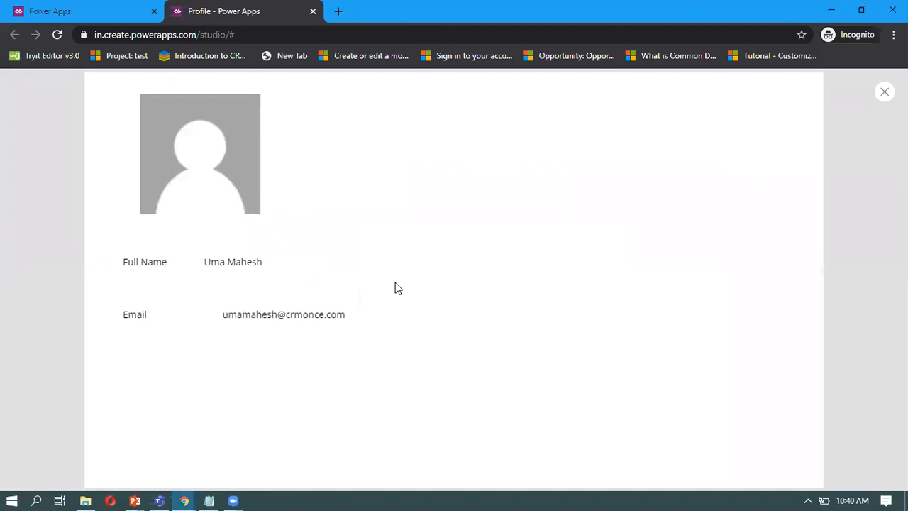
mouse_move(250, 247)
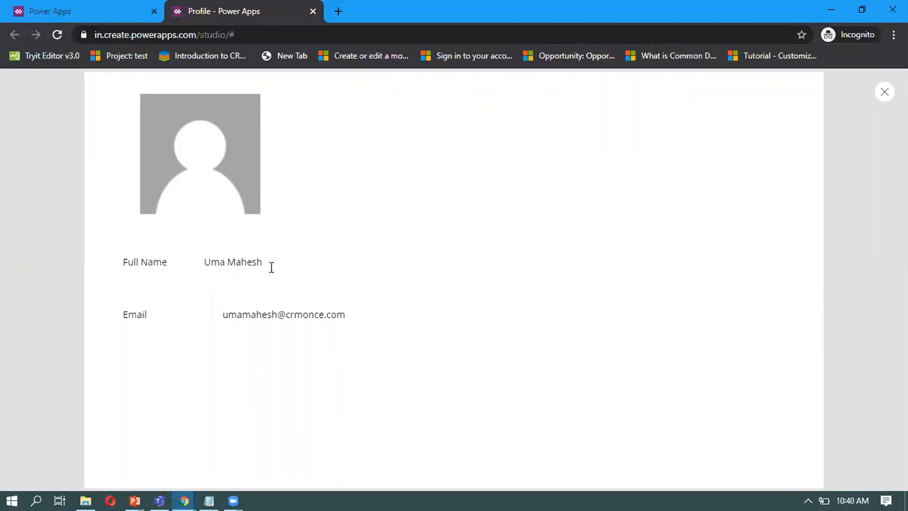
mouse_move(258, 330)
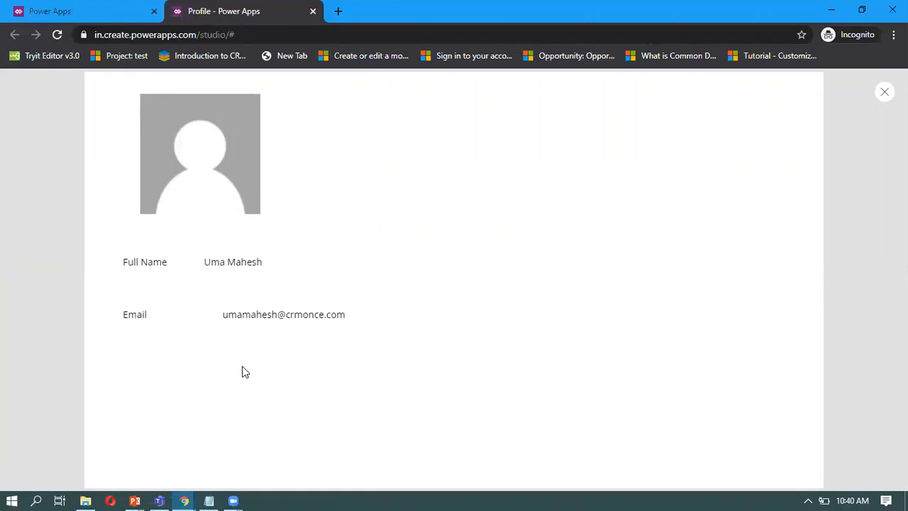
mouse_move(585, 264)
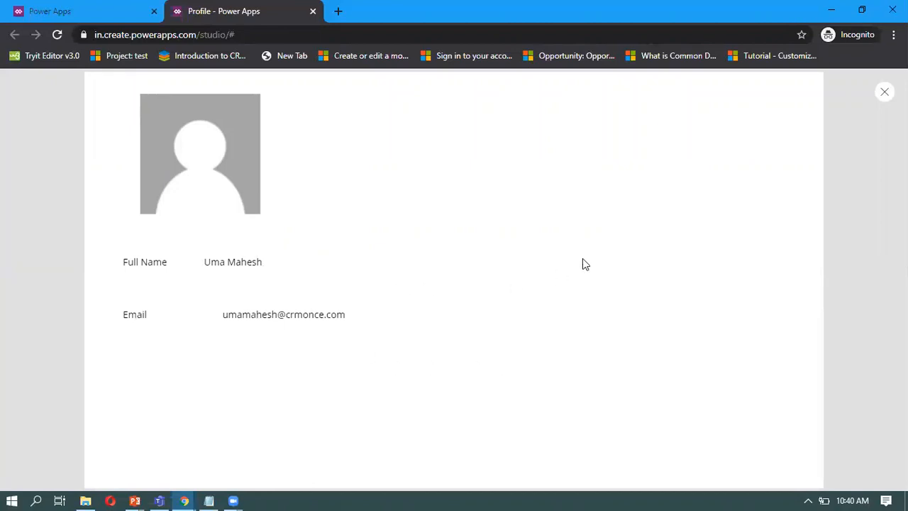